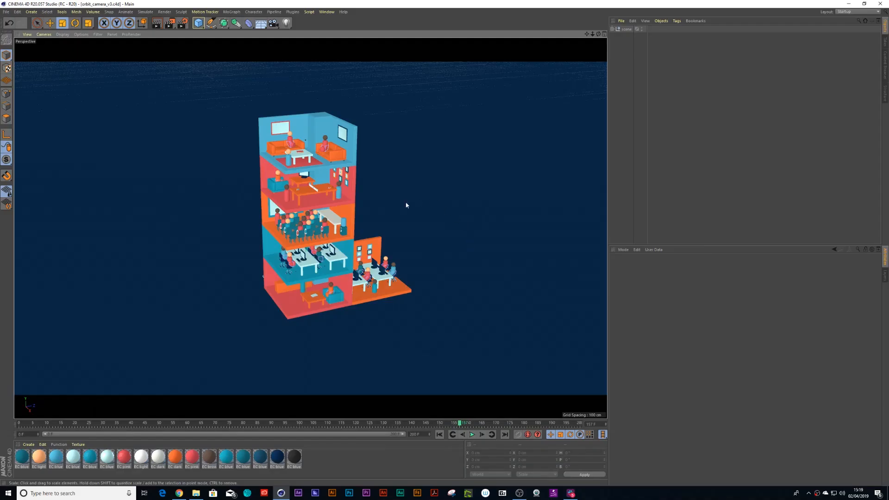
Adjust the perspective view of the office building and add a camera from that viewpoint
left_click_drag(406, 205, 354, 200)
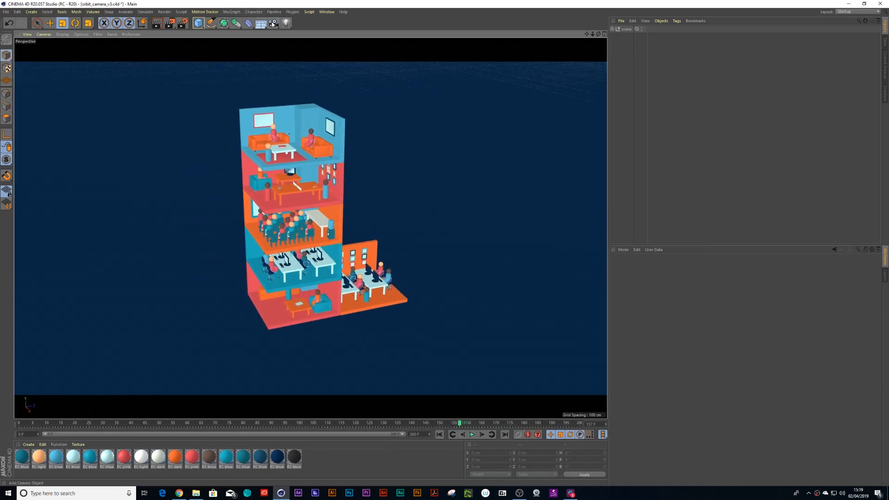
left_click(272, 22)
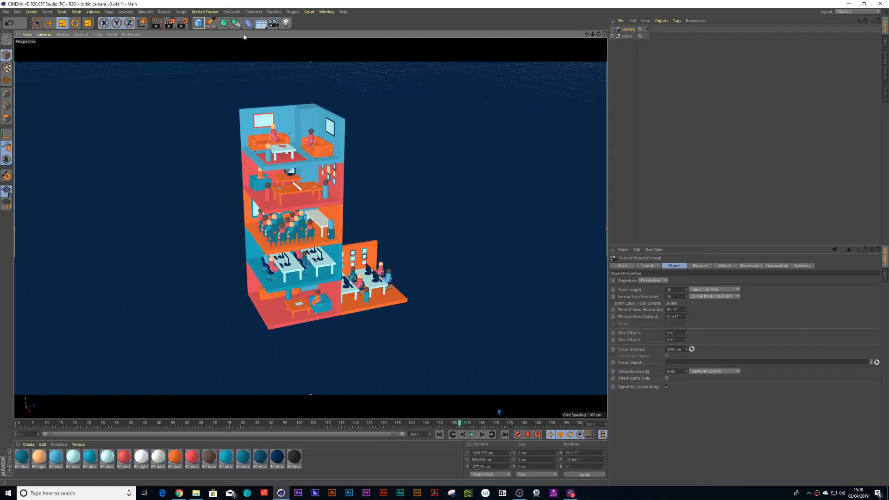
Add a circle spline and enable a custom red display colour in its Basic properties
left_click(211, 23)
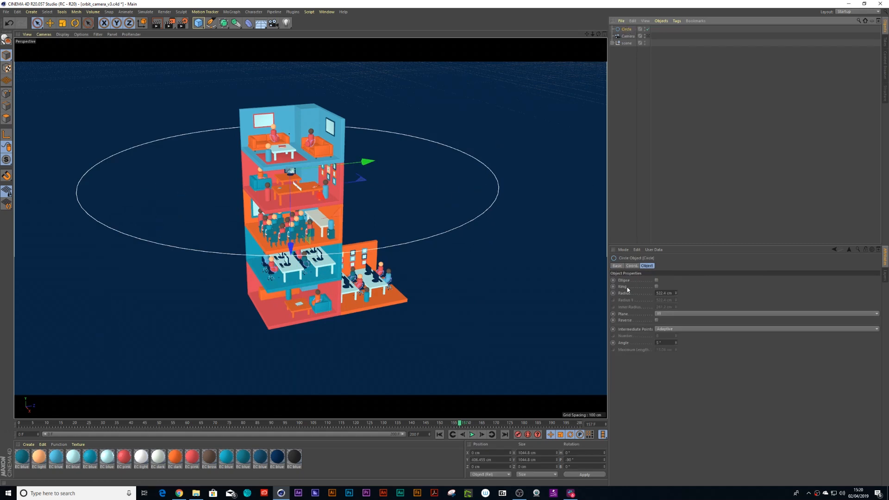
left_click(617, 265)
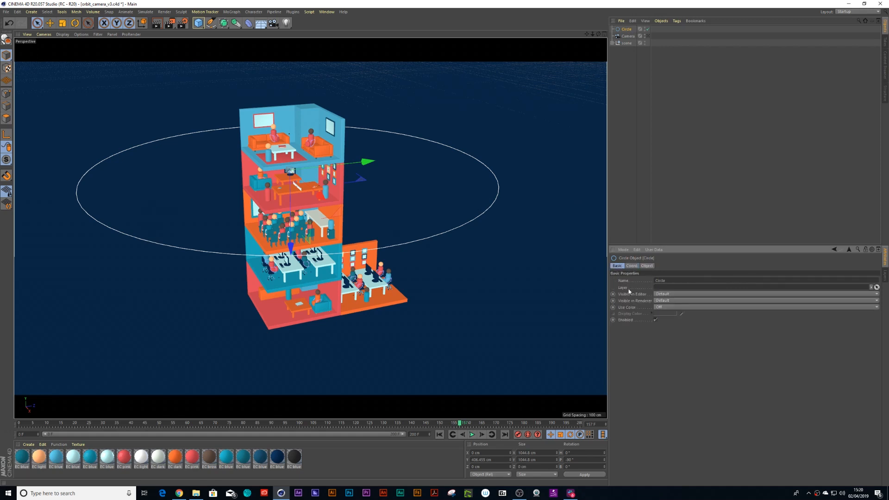
mouse_move(660, 305)
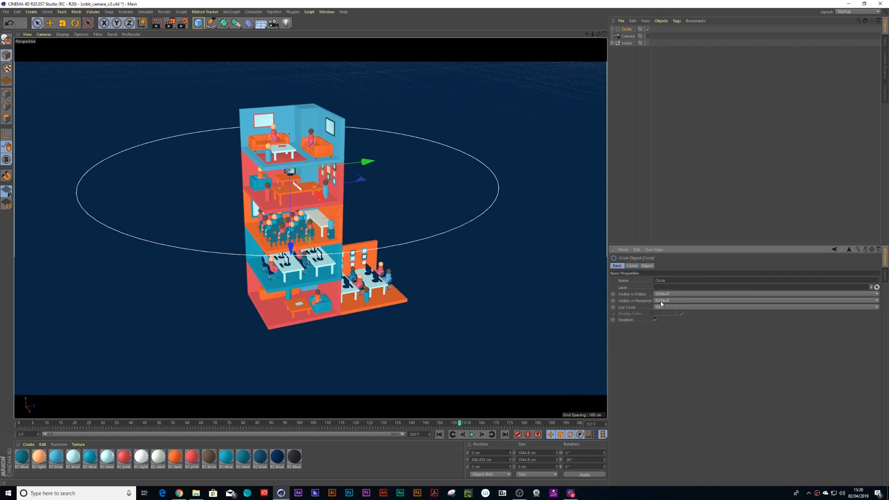
left_click(765, 307)
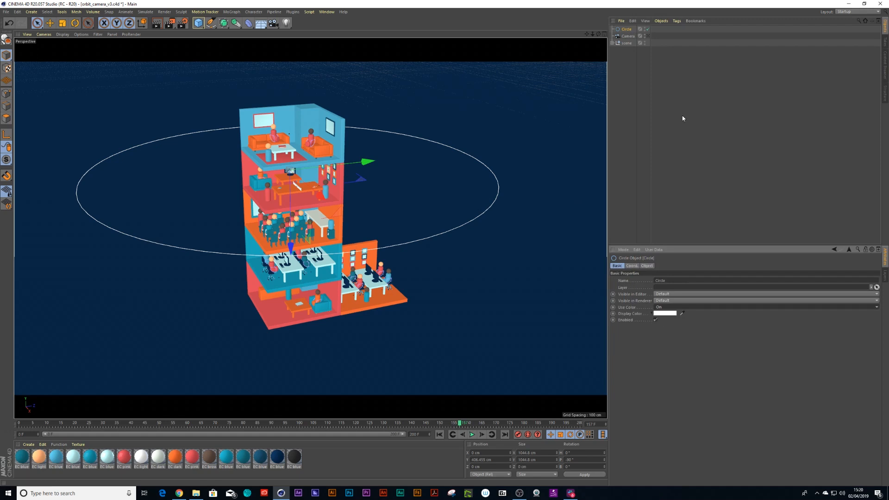
left_click(627, 36)
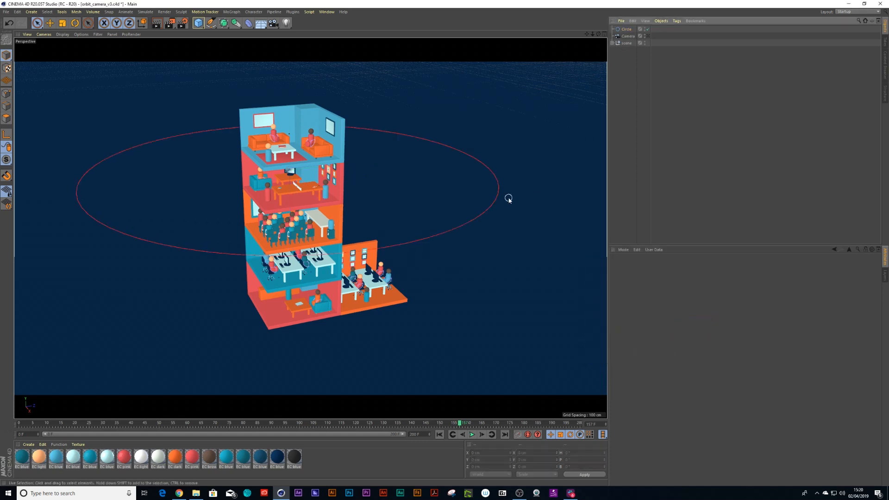
Add an Align to Spline tag to the camera and select the scene group
left_click(626, 28)
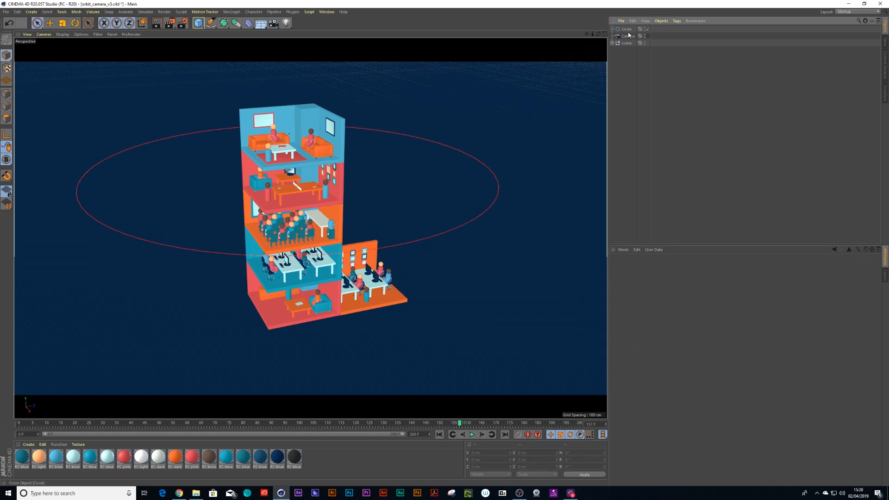
left_click(675, 20)
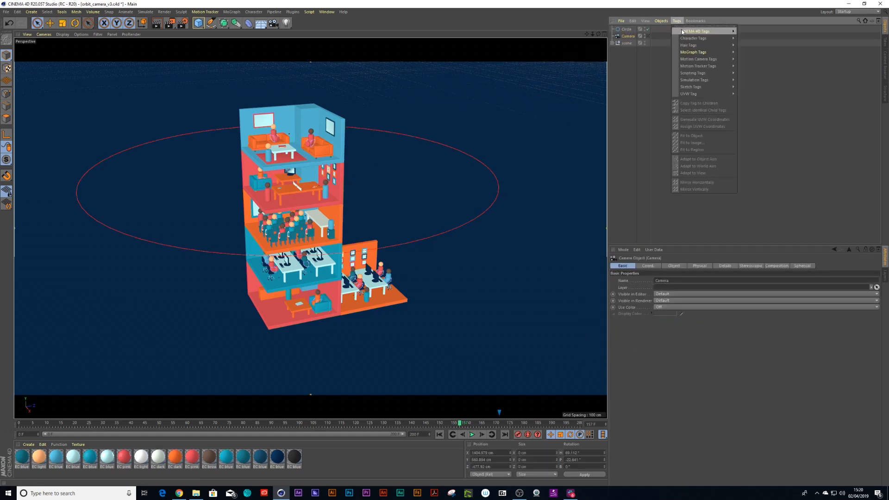
mouse_move(692, 31)
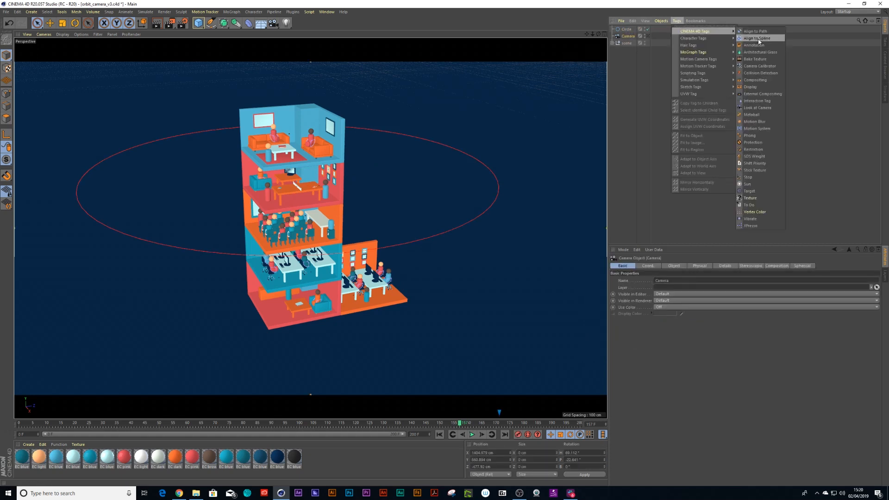
left_click(756, 38)
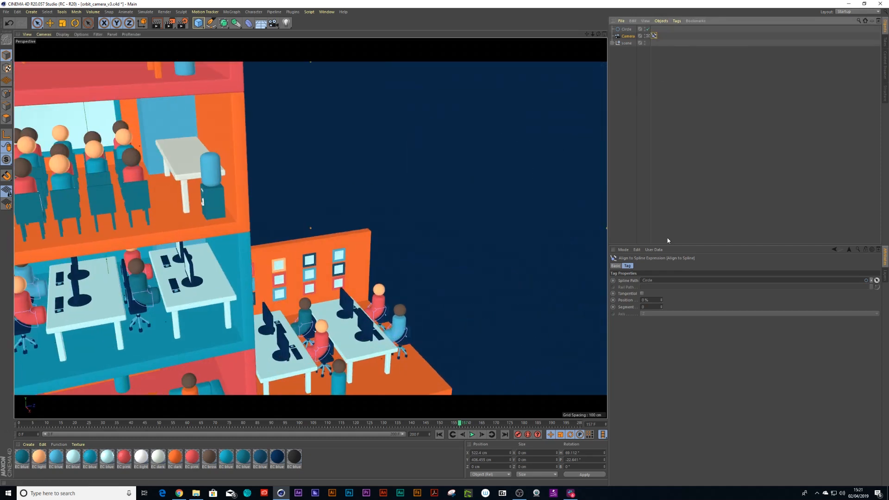
mouse_move(661, 304)
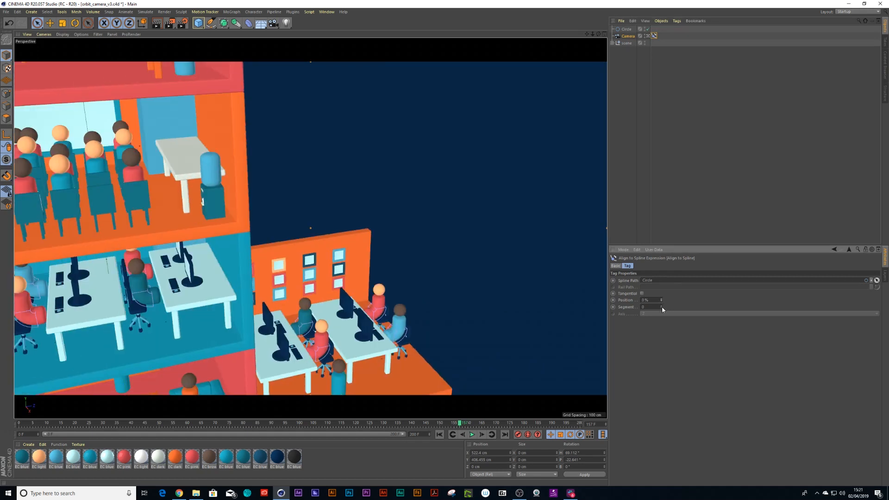
left_click(626, 43)
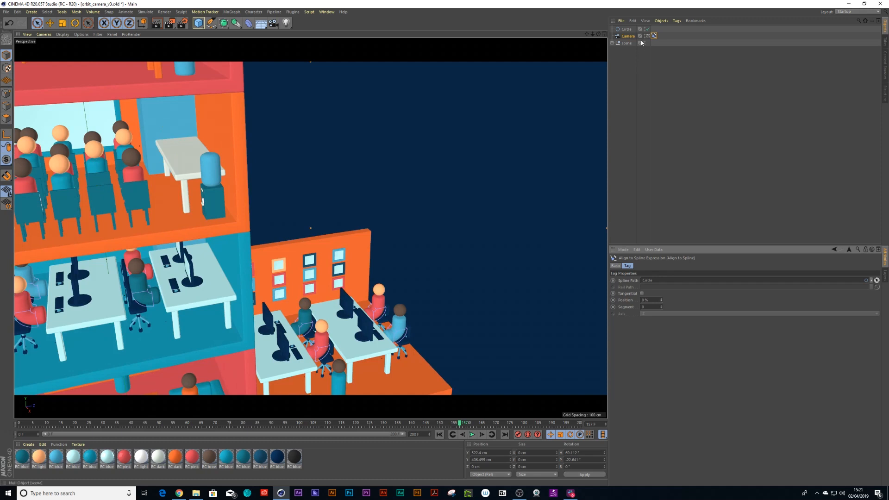
Expand the scene group and scale the circle path up to roughly double size
left_click(676, 21)
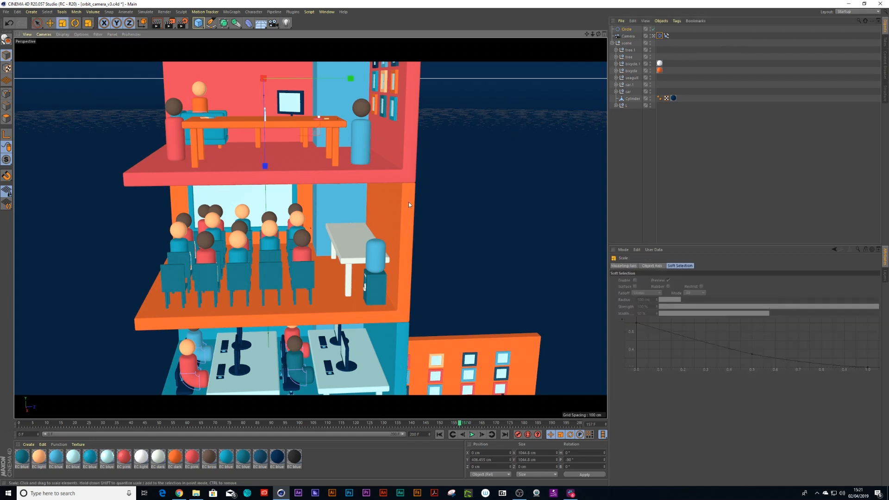
left_click_drag(351, 78, 377, 156)
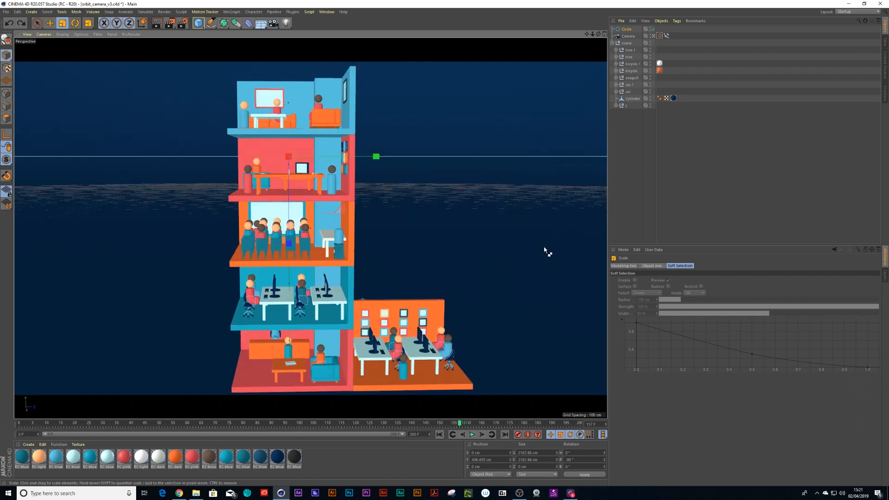
Set the camera's focal length preset to Super Wide (15 mm)
left_click(628, 35)
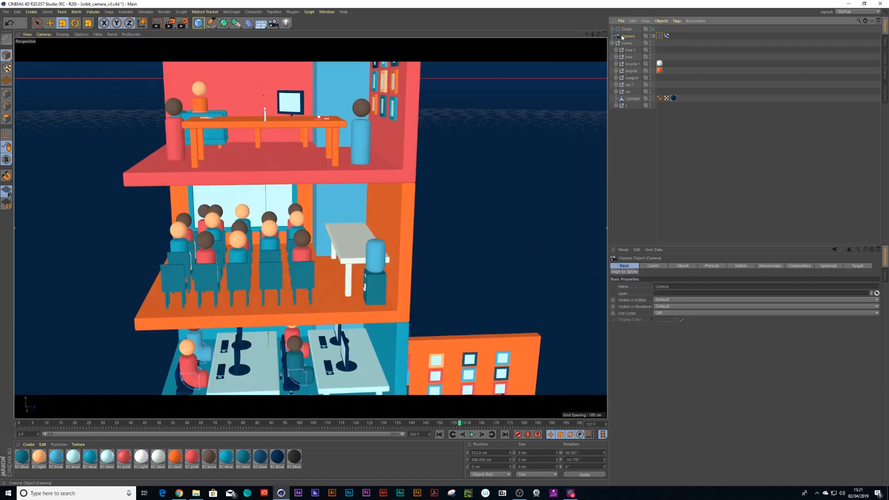
left_click(682, 265)
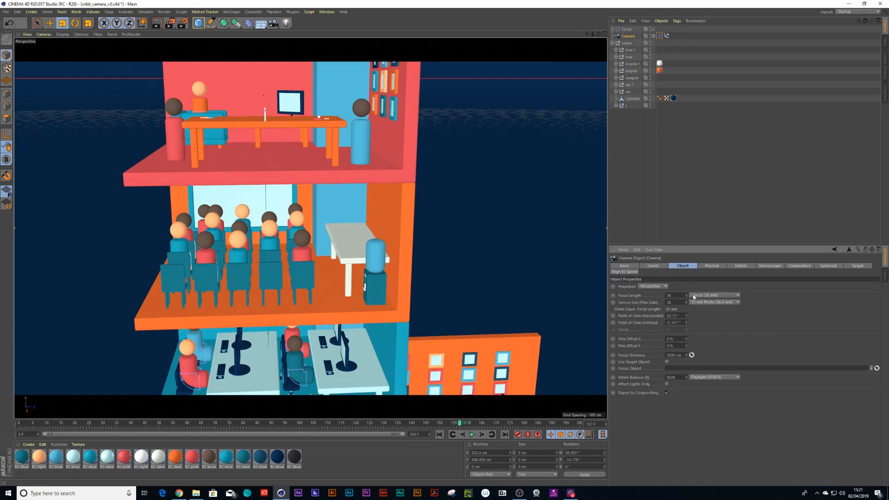
left_click(736, 295)
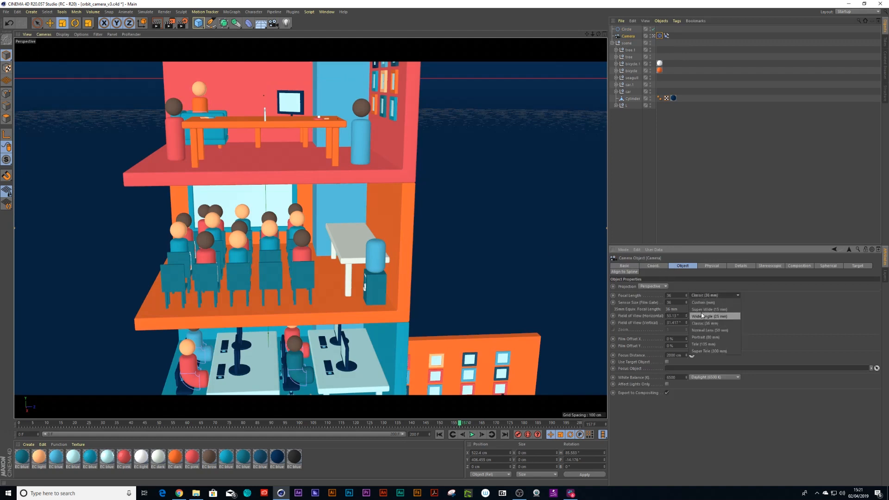
mouse_move(708, 309)
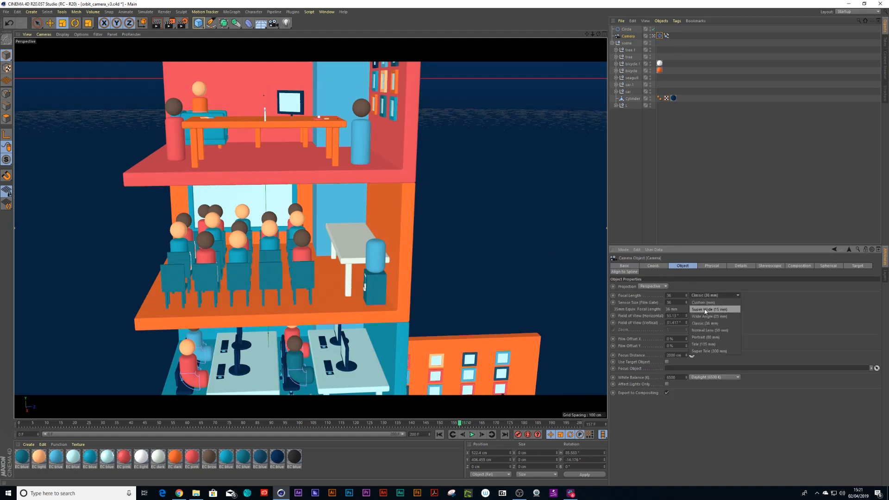
left_click(707, 309)
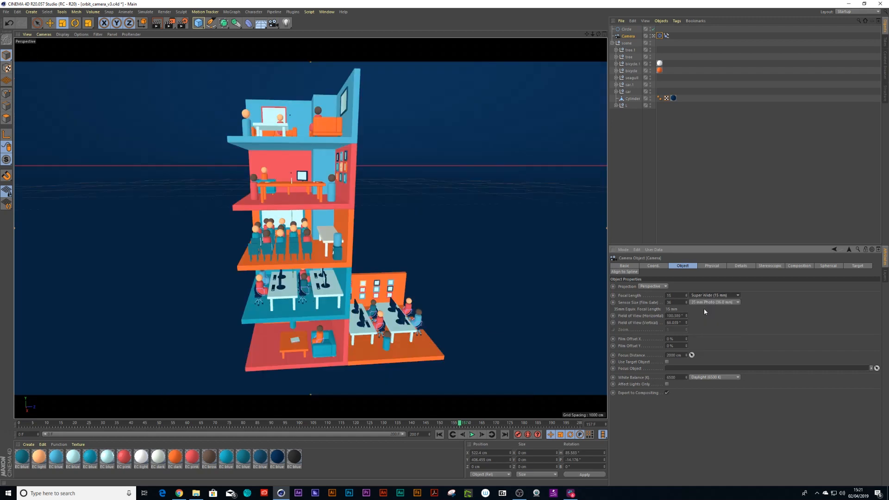
mouse_move(499, 229)
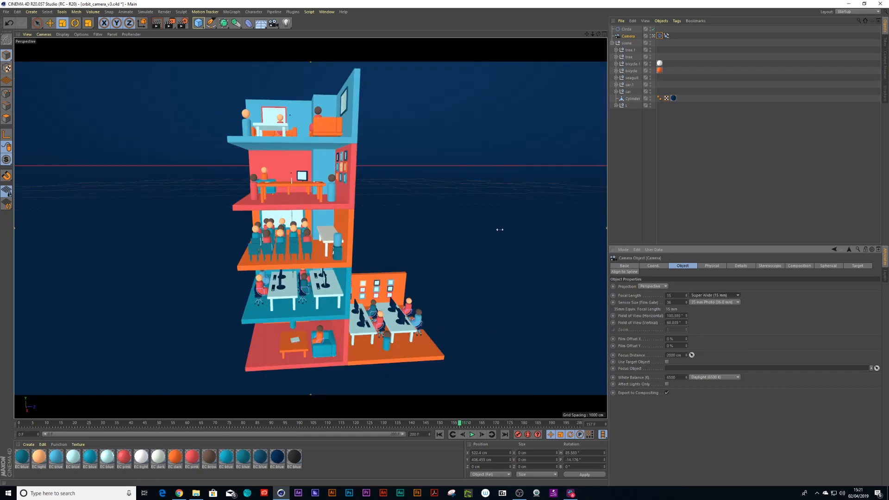
mouse_move(297, 398)
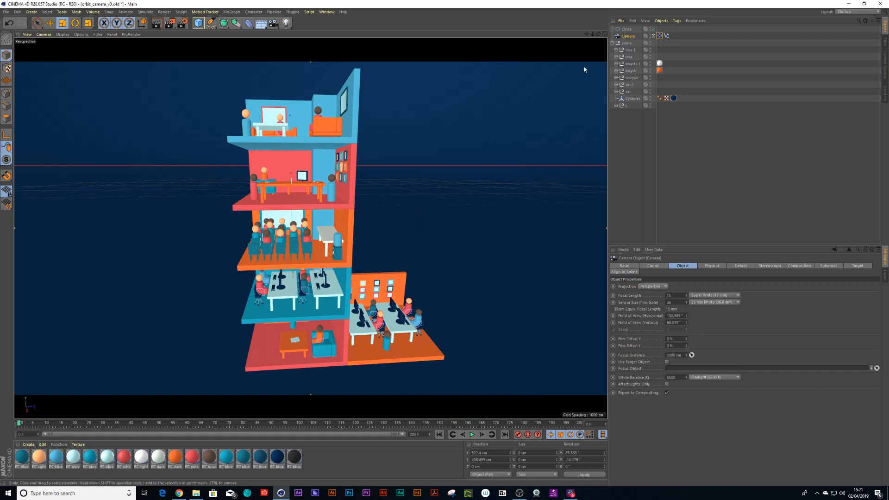
Keyframe the Align to Spline Position at 0% on frame 0 and 100% on frame 200
left_click(667, 36)
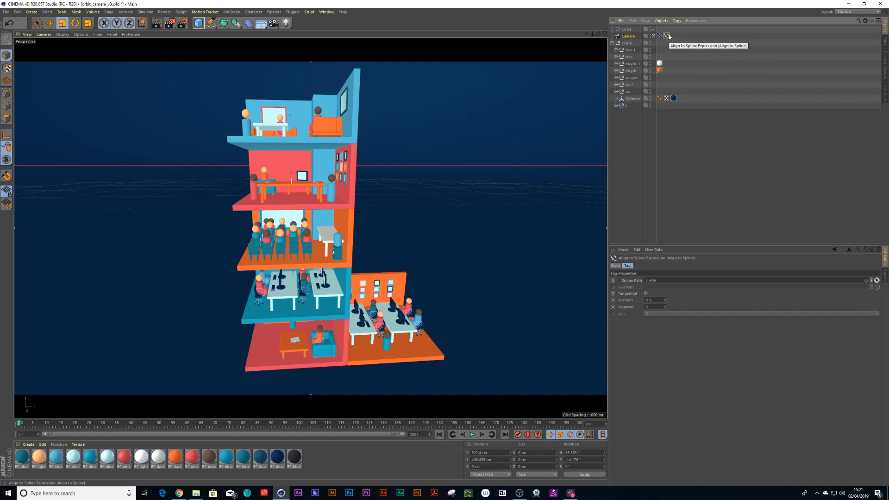
mouse_move(630, 332)
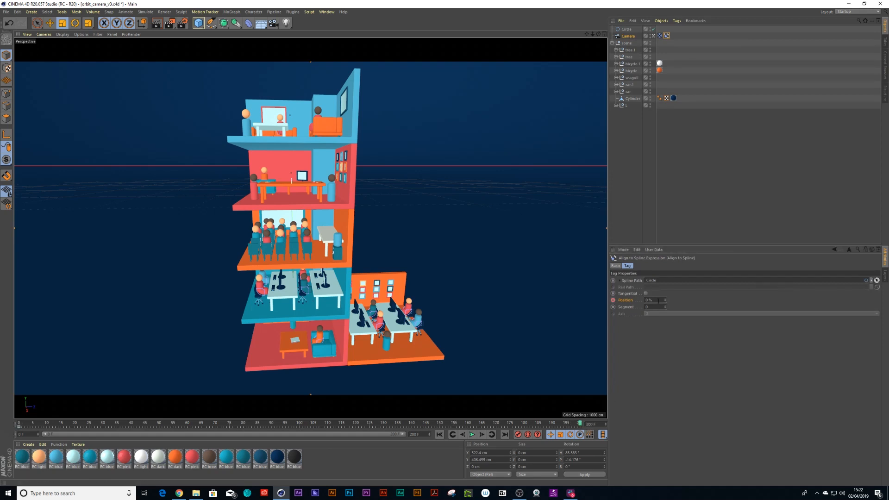
left_click(652, 300)
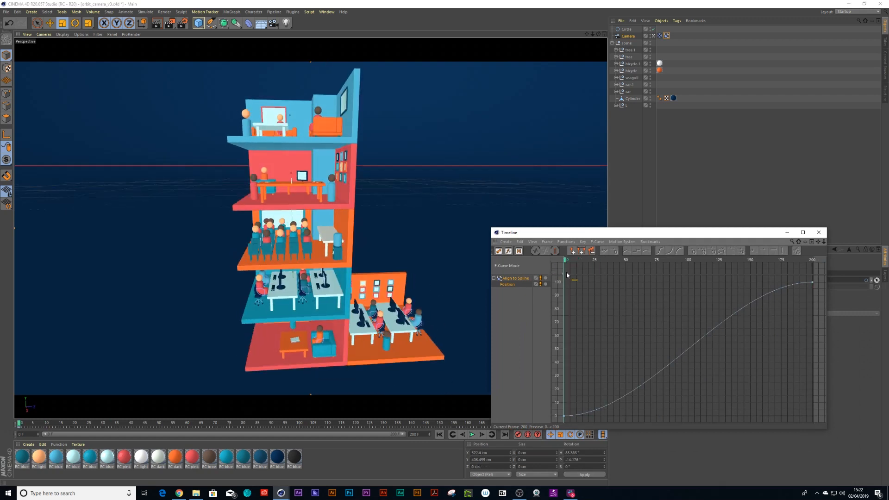
Play the orbit and switch the Position keyframes to linear interpolation
left_click(472, 434)
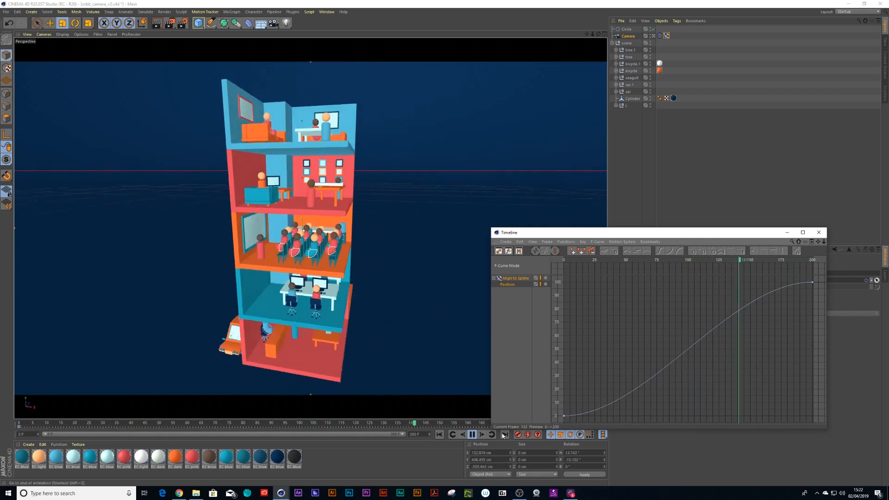
left_click(471, 434)
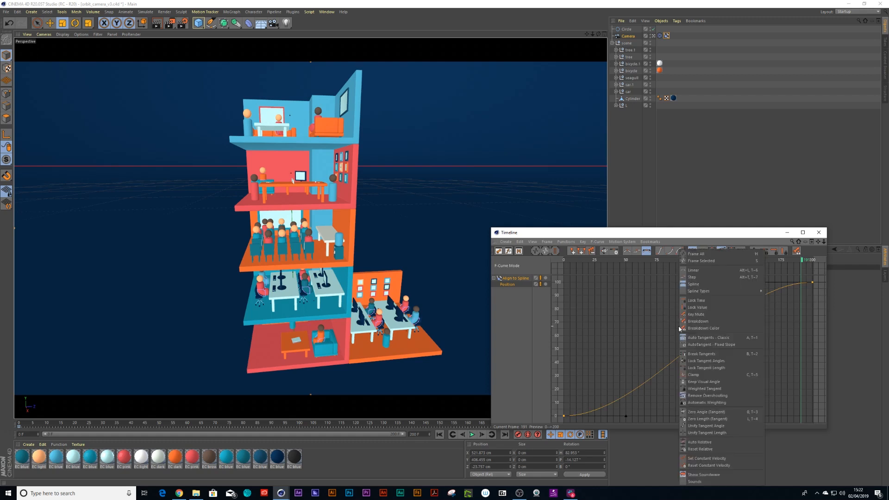
left_click(693, 270)
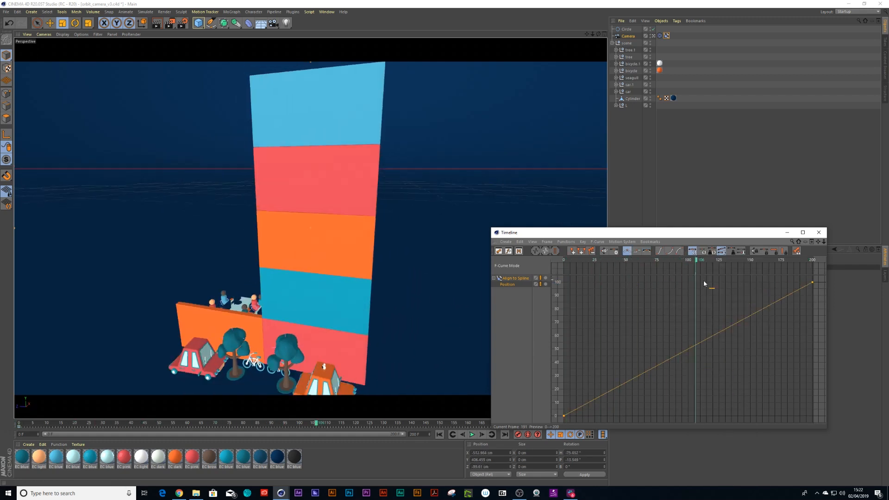
left_click(471, 434)
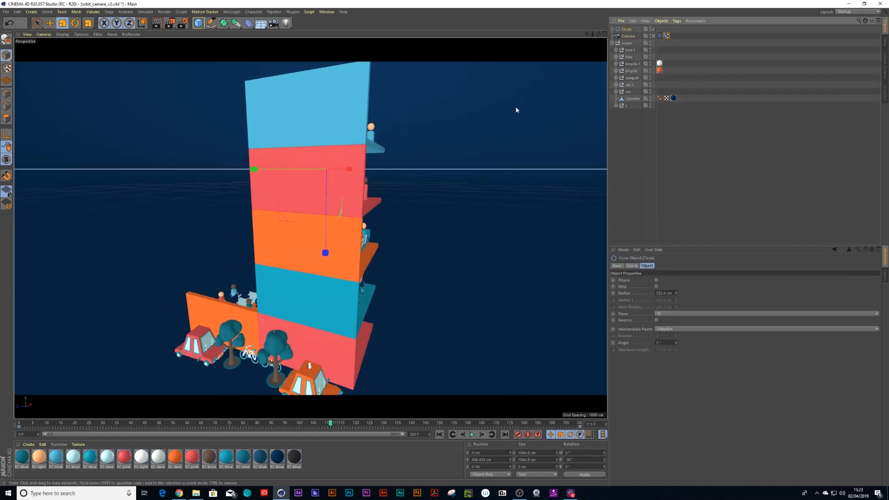
mouse_move(464, 143)
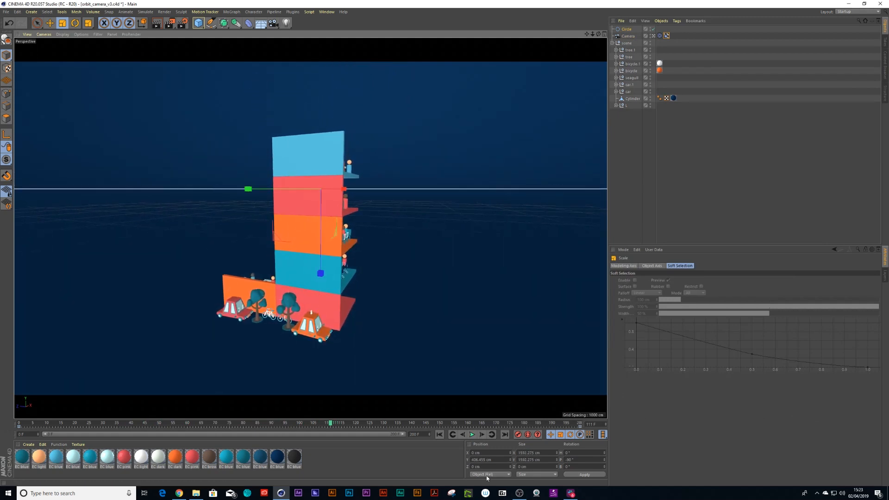
Scale the circle from about 1044 cm to roughly 1542 cm and return to frame 0
left_click(472, 434)
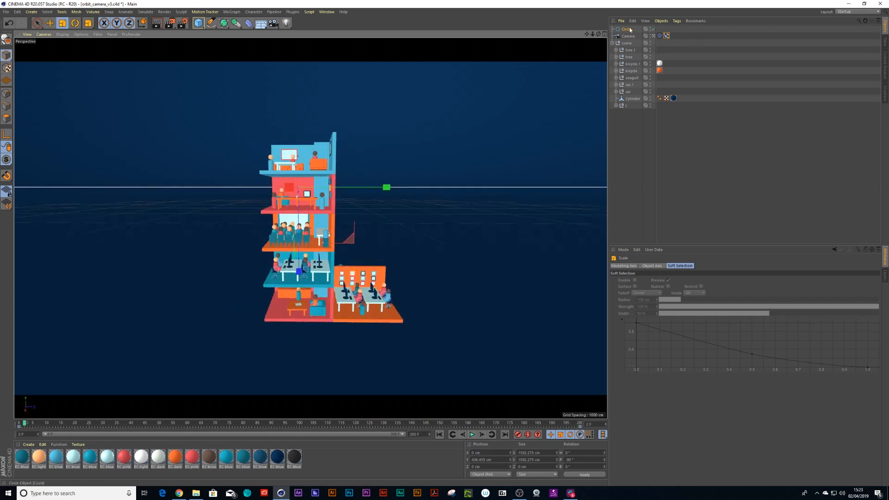
Enable the camera's composition grid and crosshair helpers, then play and stop the orbit
left_click(628, 36)
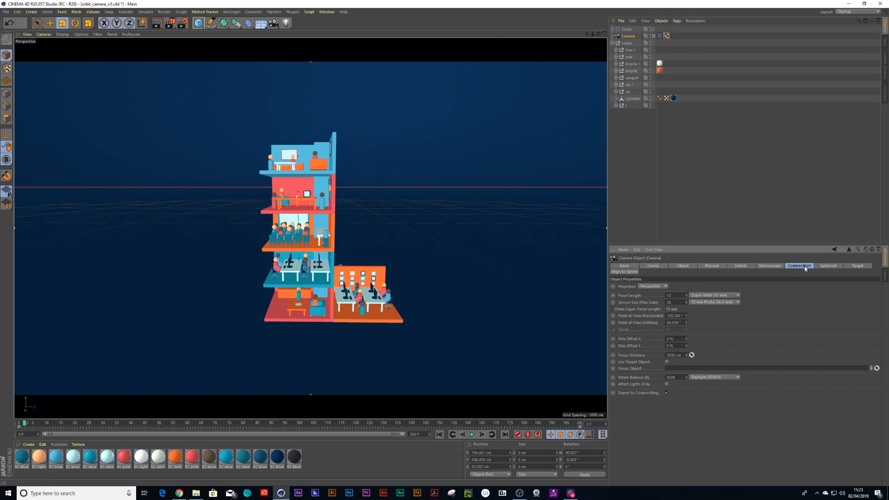
left_click(798, 265)
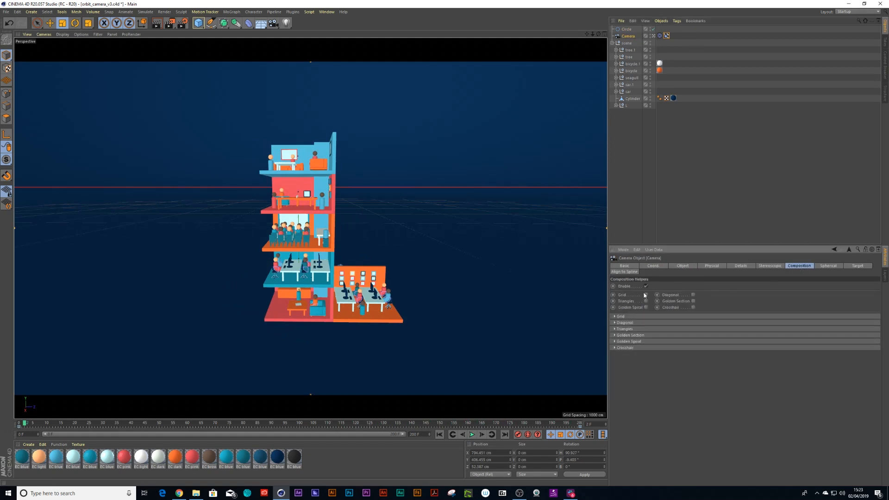
left_click(645, 295)
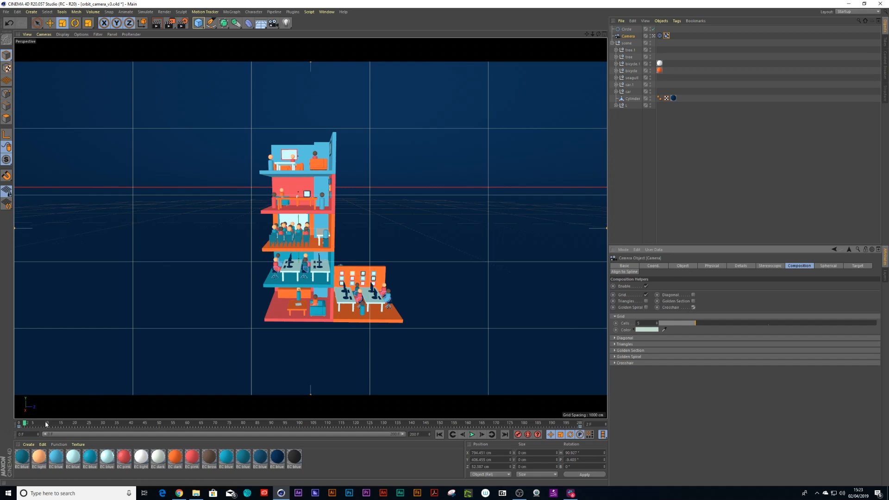
left_click(472, 434)
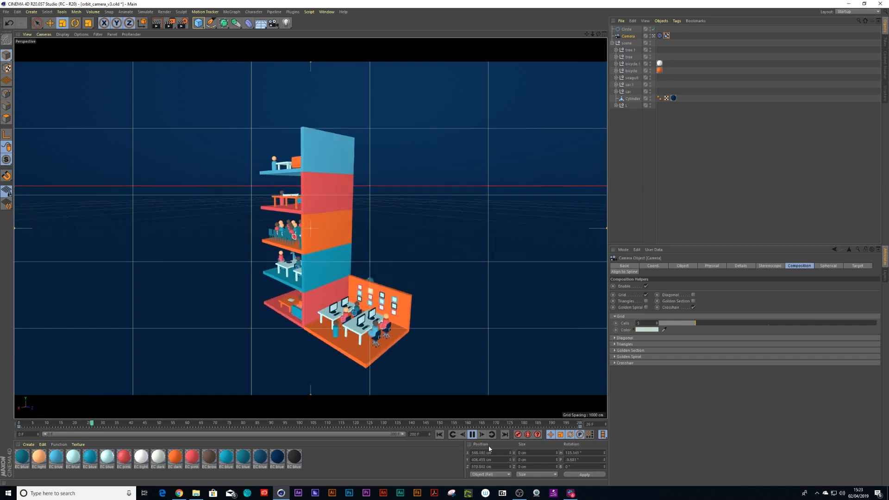
left_click(472, 435)
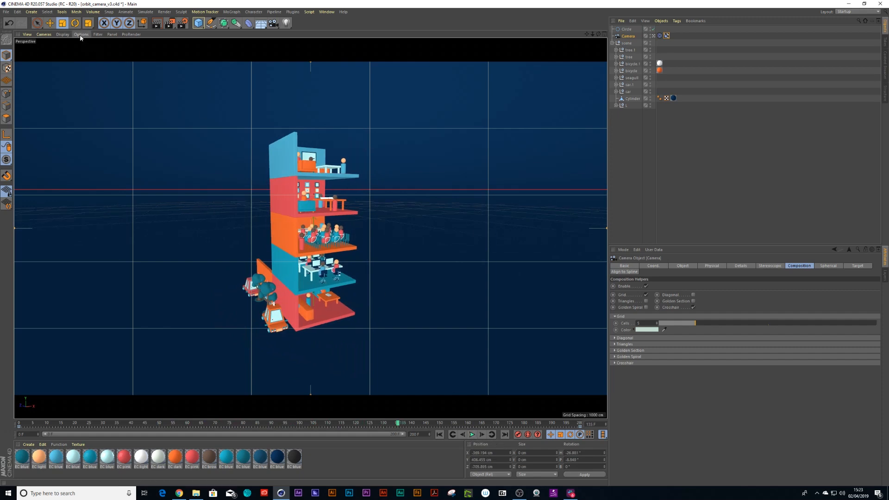
Open the perspective viewport's configuration settings and switch to its View tab
left_click(81, 33)
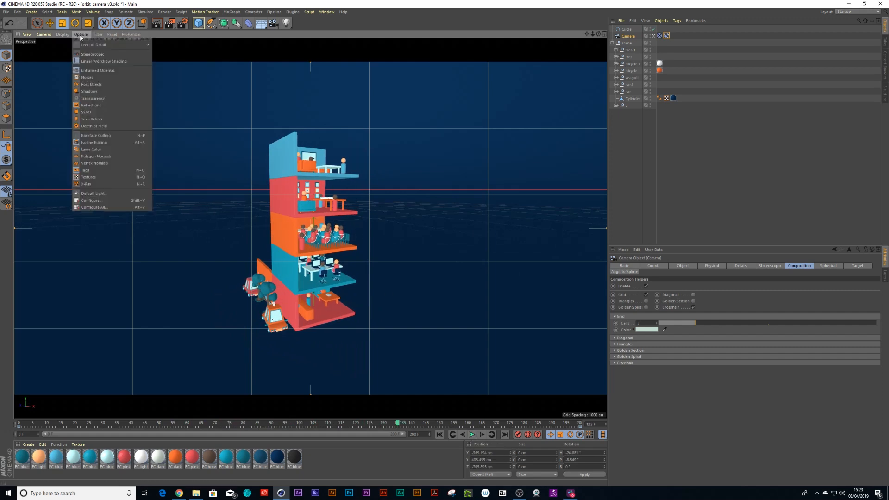
mouse_move(90, 200)
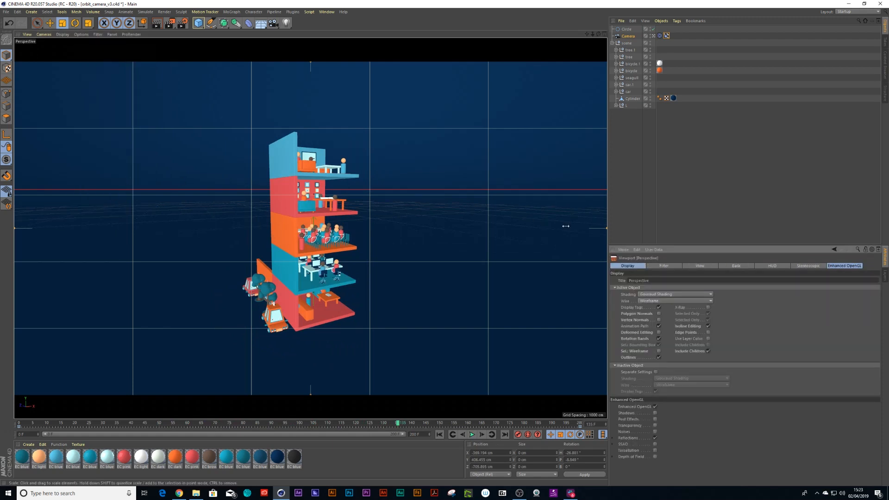
left_click(735, 266)
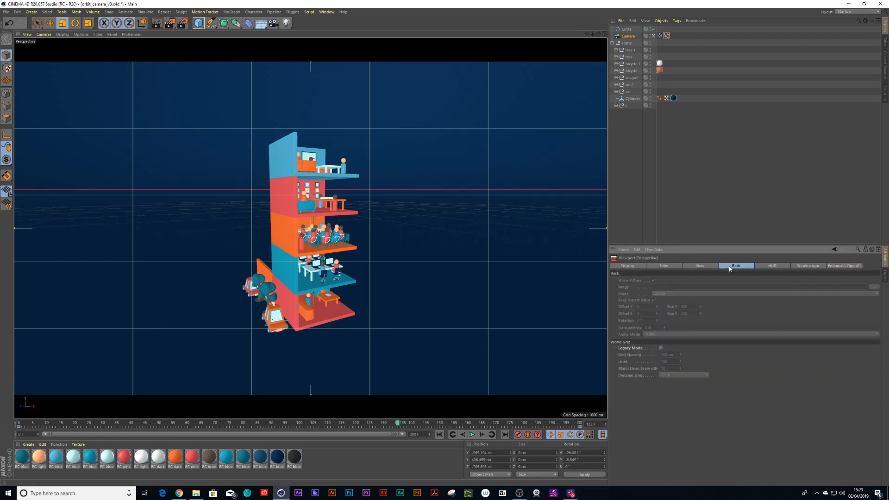
left_click(699, 266)
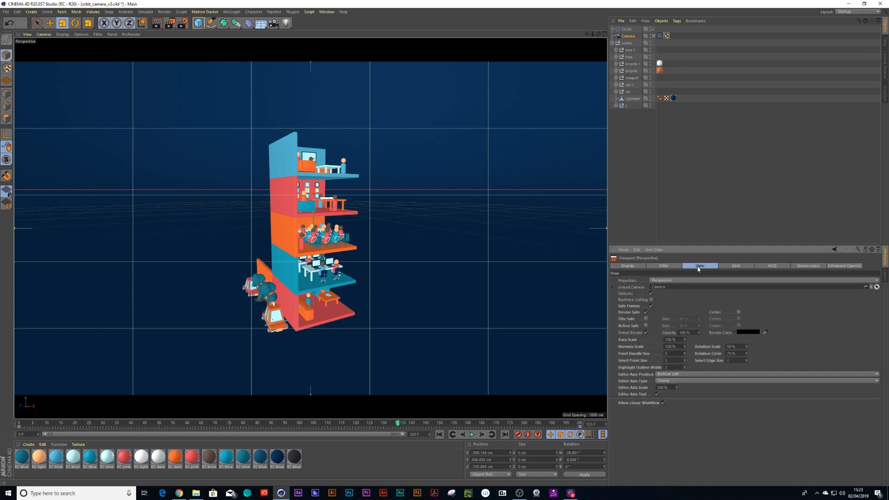
mouse_move(698, 269)
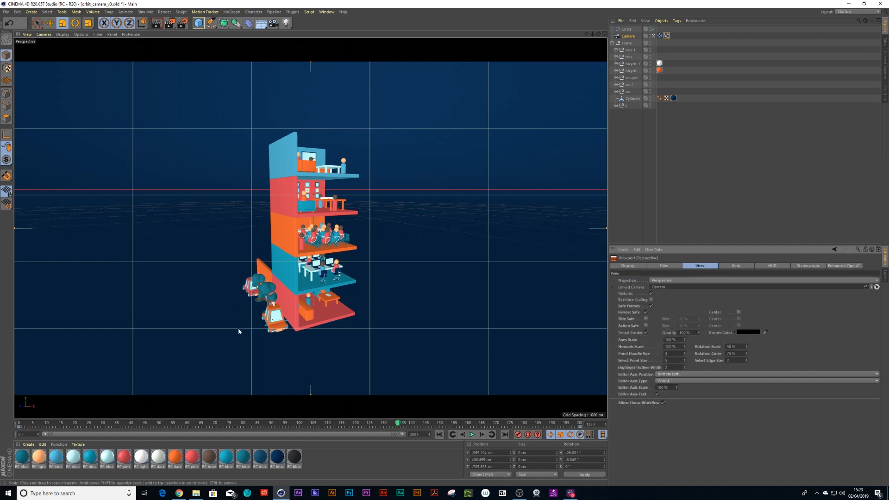
mouse_move(410, 180)
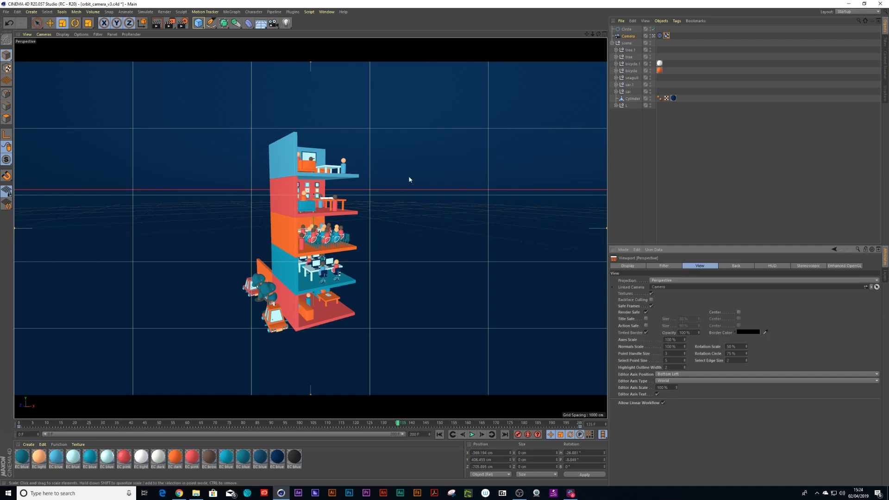
mouse_move(731, 340)
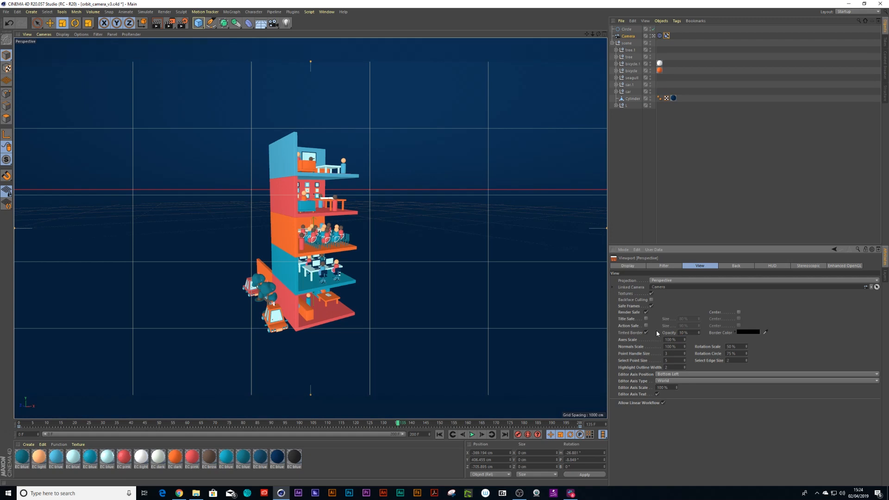
mouse_move(684, 326)
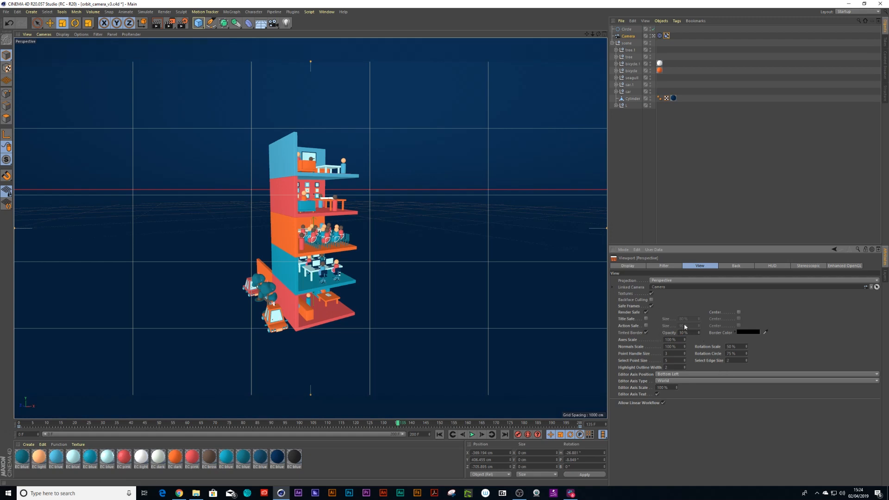
mouse_move(699, 335)
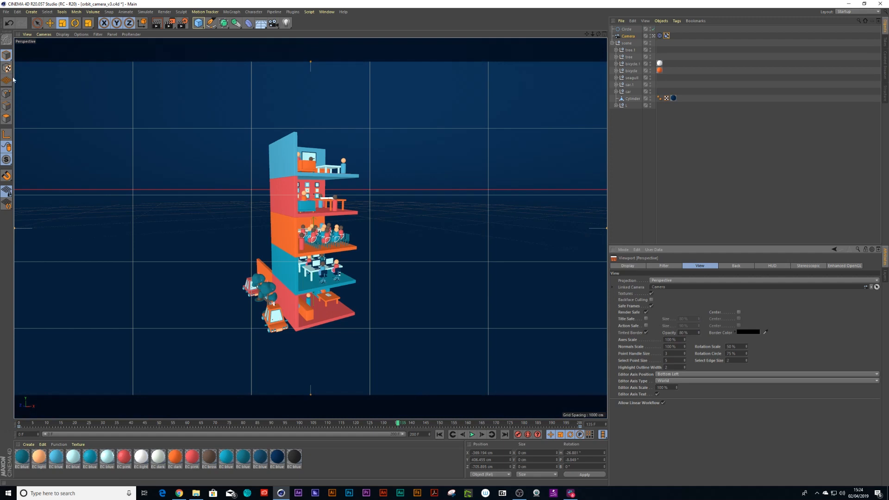
mouse_move(644, 353)
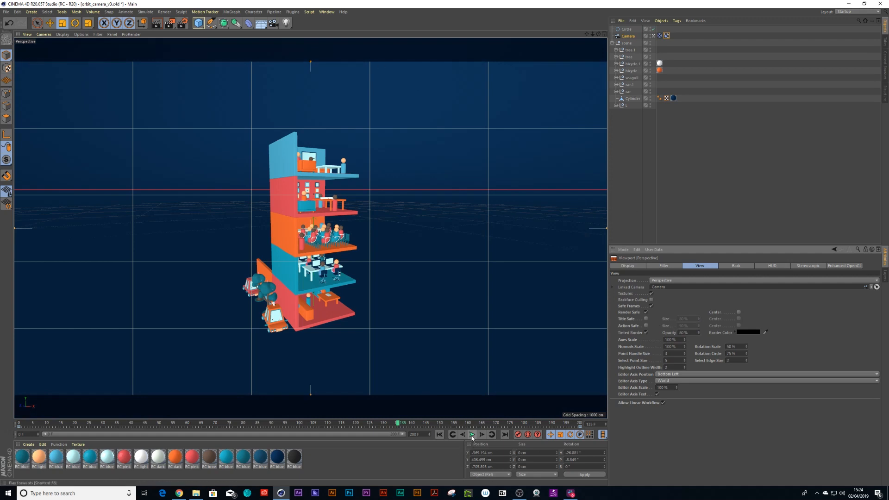
Play the camera orbit animation to preview it
left_click(471, 434)
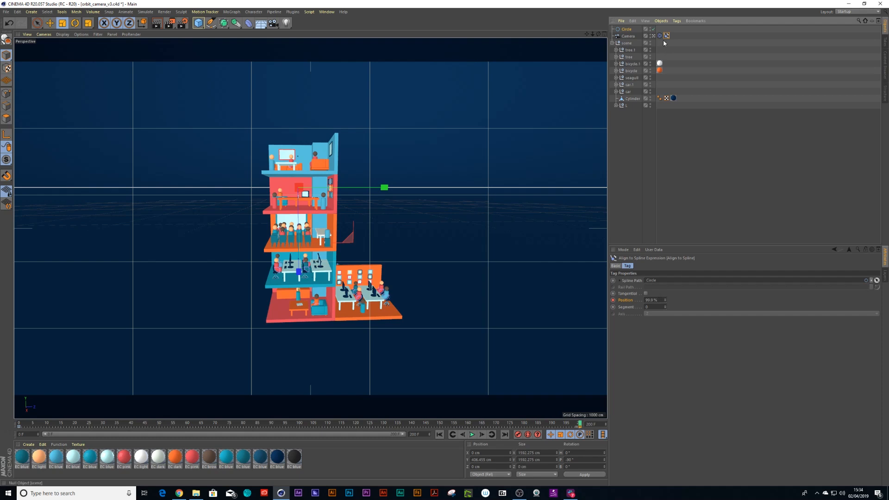
Apply Ease Ease spline interpolation to the camera's position keys in the Timeline
right_click(612, 300)
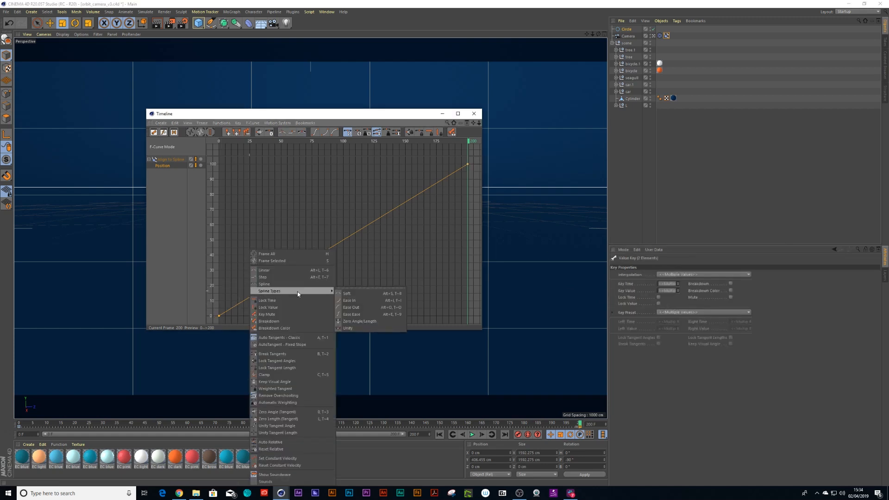
left_click(351, 314)
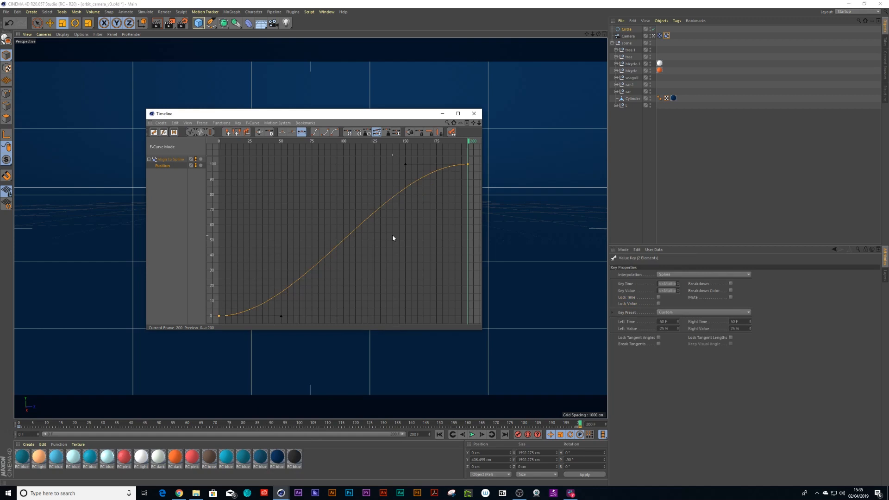
left_click_drag(306, 113, 317, 102)
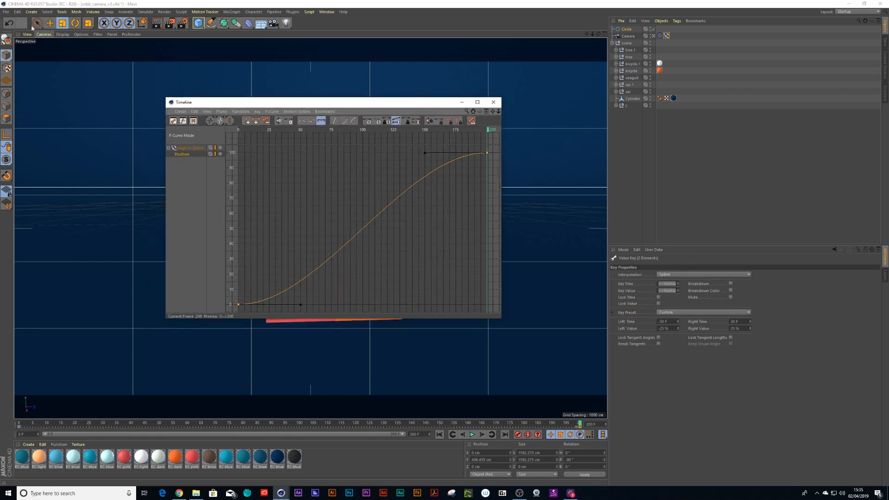
Shape the position curve to rise fast, hold near 80%, climb to 100%, then close the Timeline
left_click(17, 11)
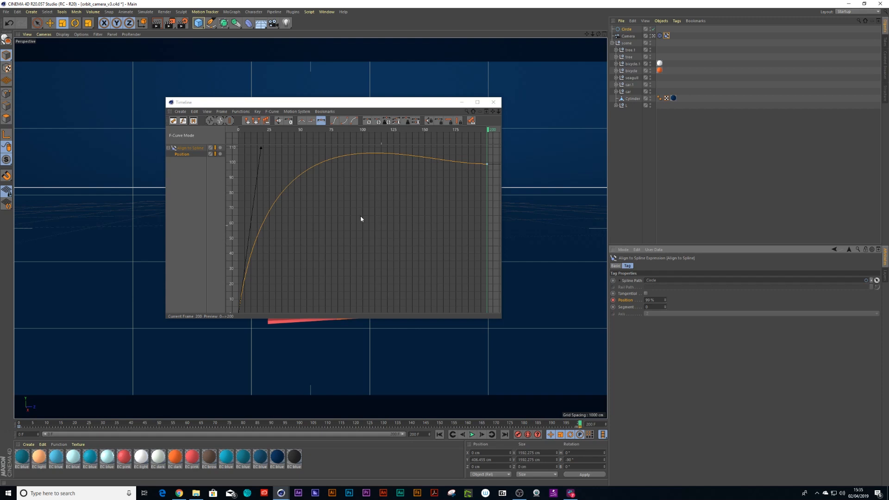
mouse_move(331, 190)
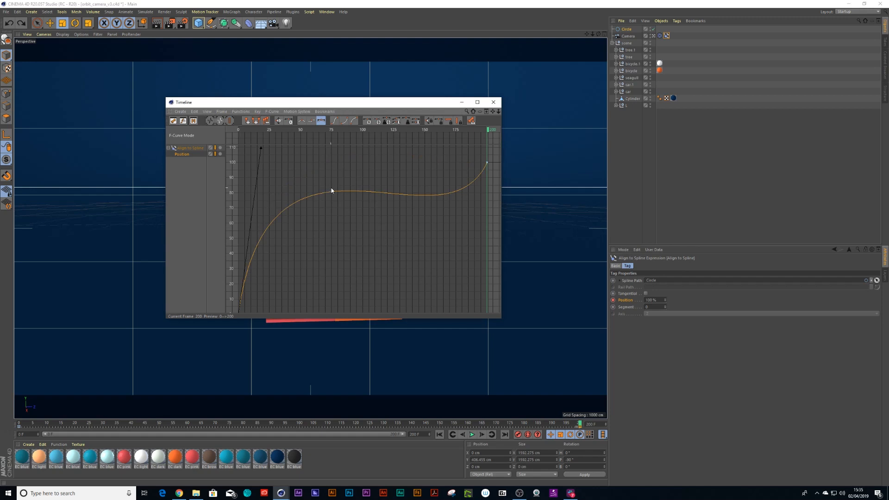
mouse_move(312, 179)
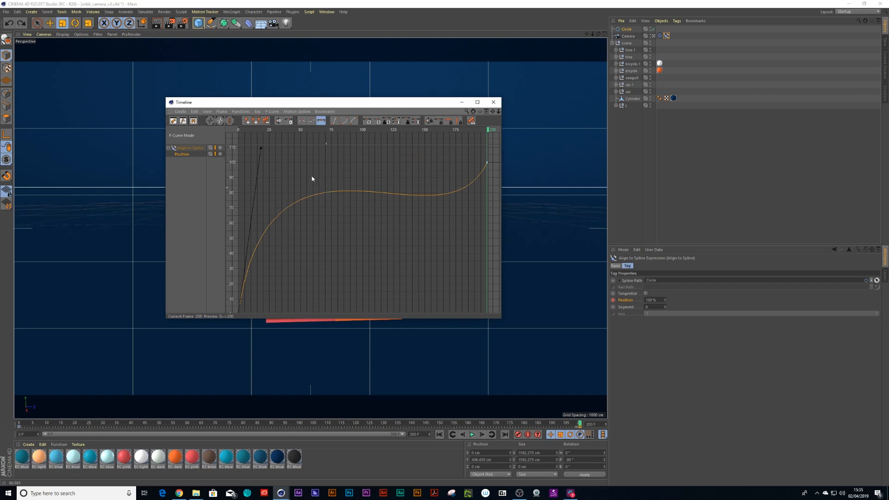
left_click(17, 11)
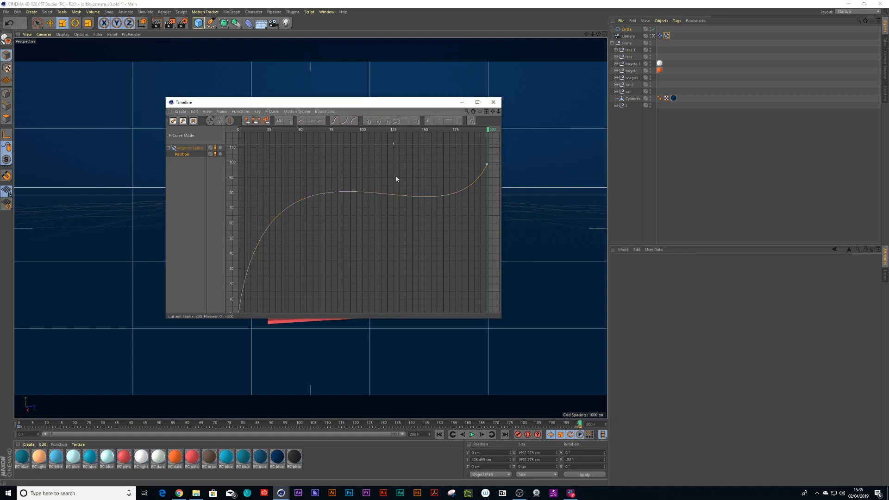
mouse_move(406, 198)
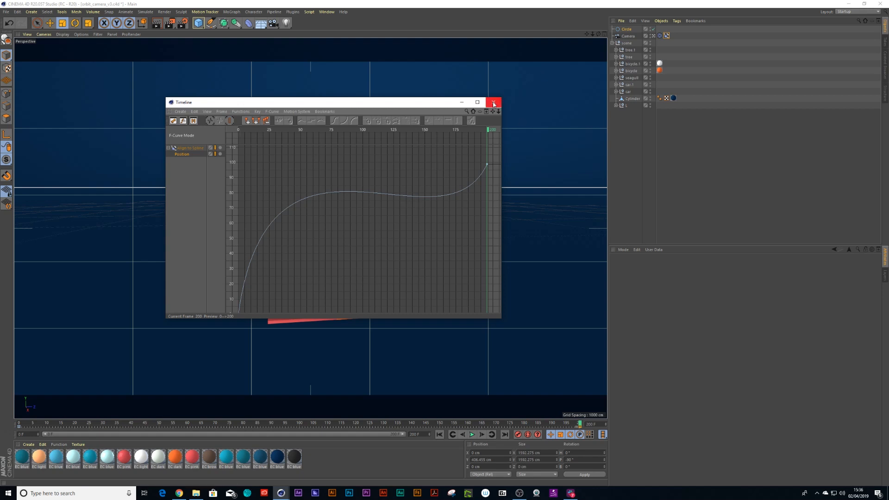
left_click(492, 102)
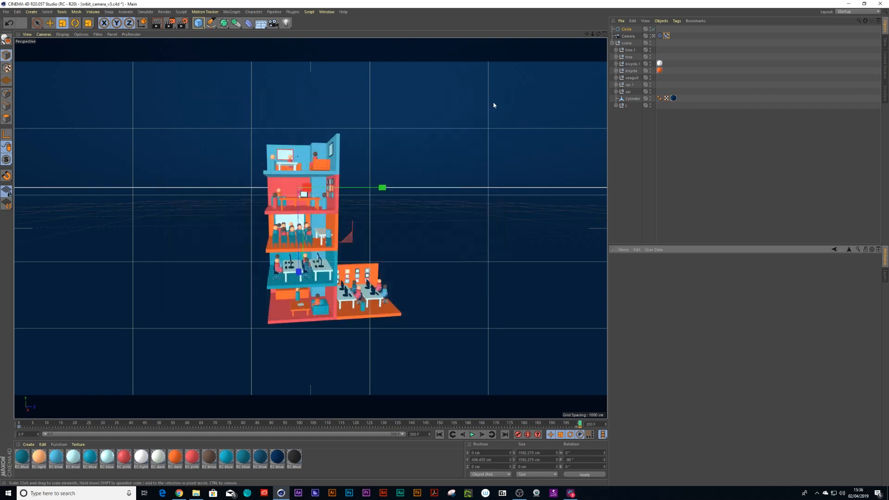